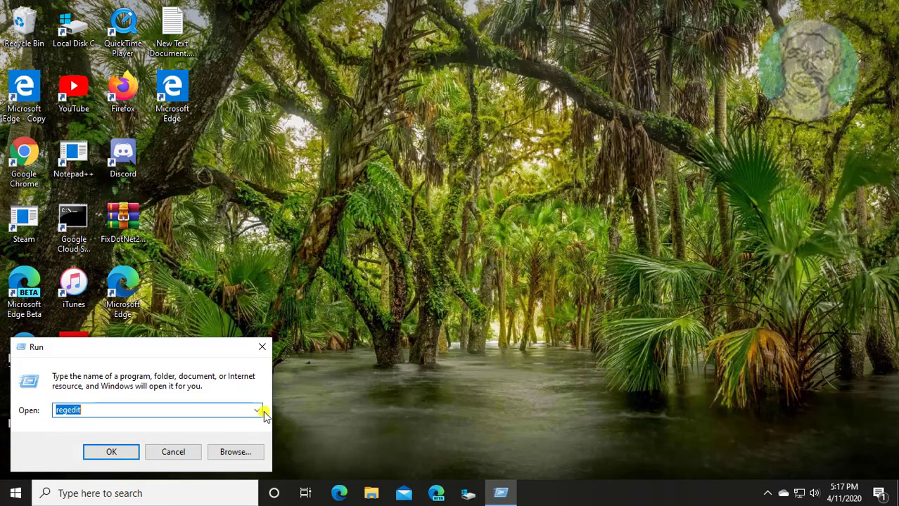
# Review the Run dialog's command history (regedit, cmd), then close the dialog
pyautogui.click(257, 410)
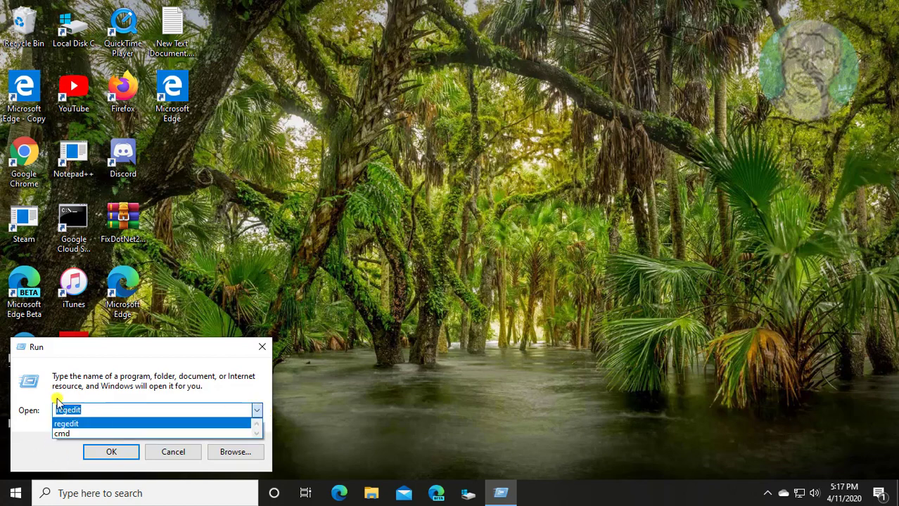
pyautogui.click(172, 452)
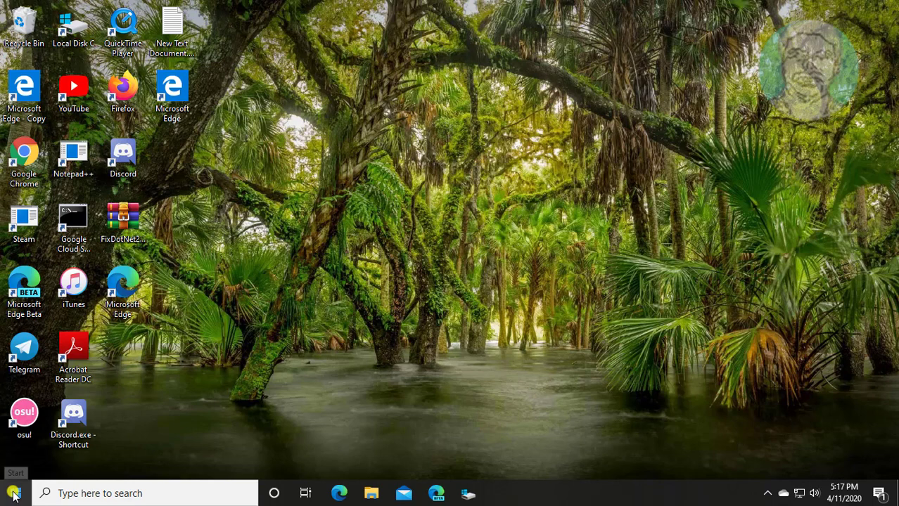
# Turn off 'Show recently added apps' in Personalization > Start, then close Settings
pyautogui.click(501, 493)
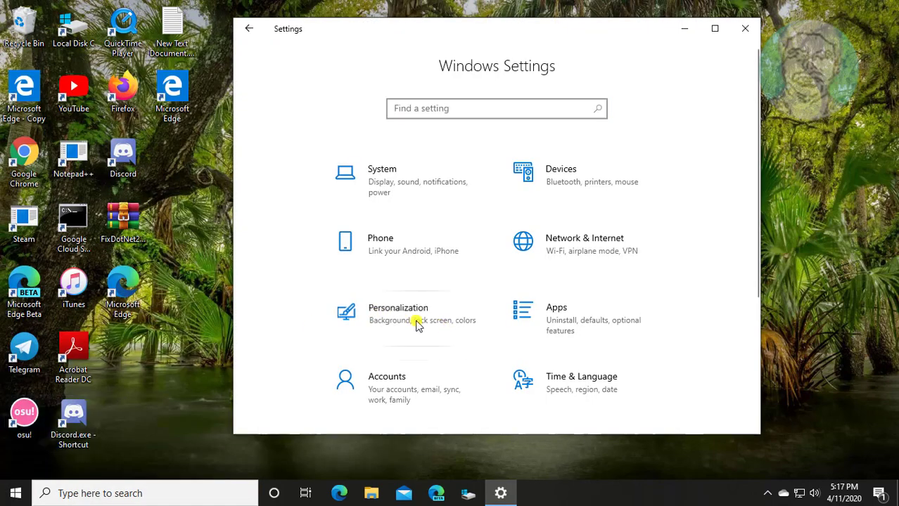
pyautogui.click(397, 313)
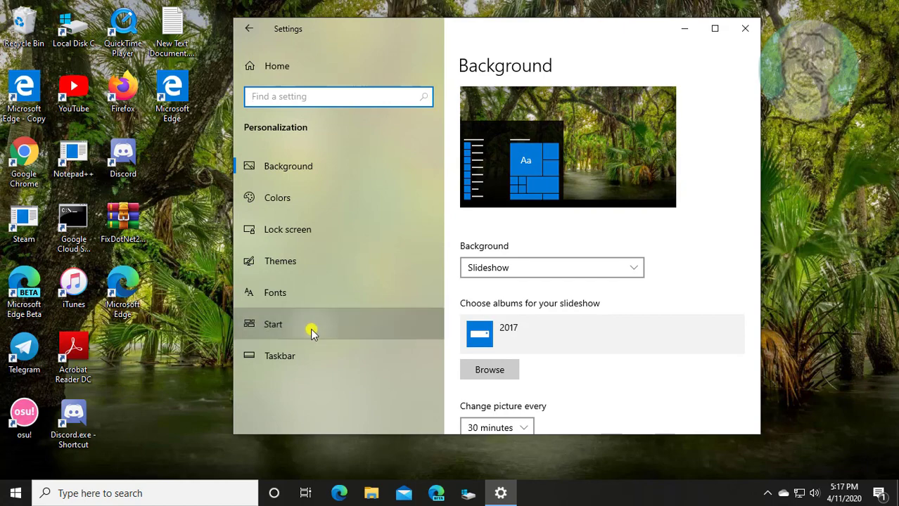
pyautogui.click(273, 324)
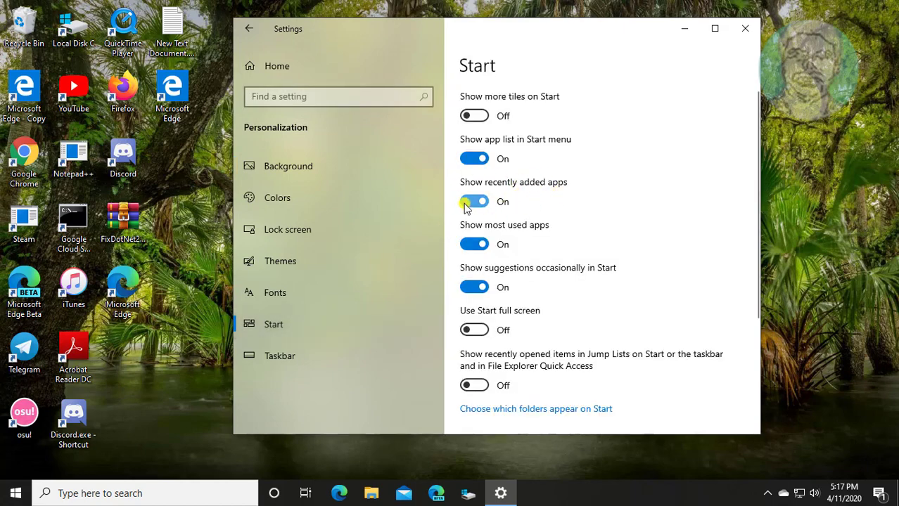
pyautogui.click(474, 202)
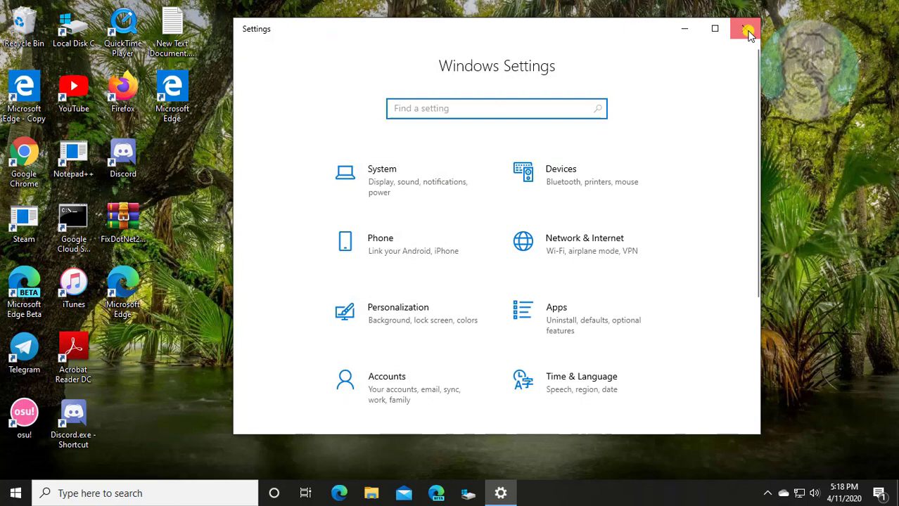
pyautogui.click(746, 28)
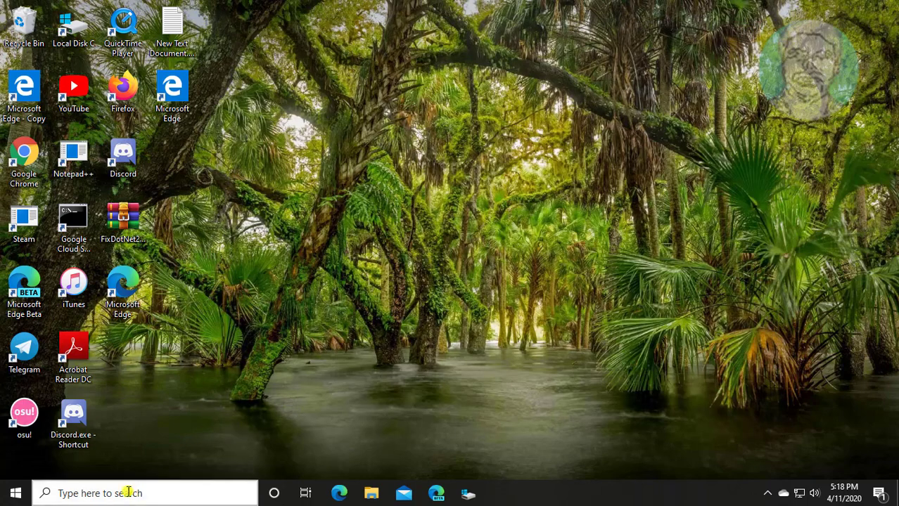
# Search for regedit and launch Registry Editor, approving the User Account Control prompt
pyautogui.write('rege')
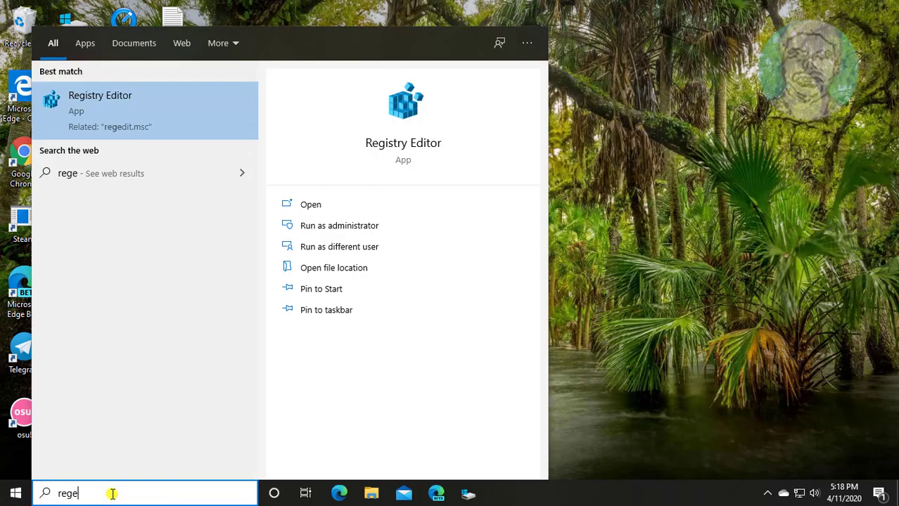
pyautogui.write('dit')
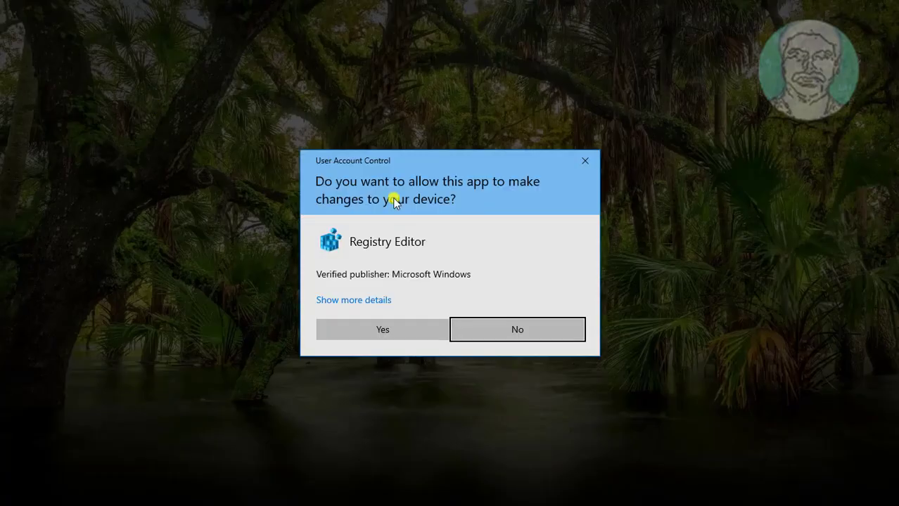
pyautogui.click(381, 329)
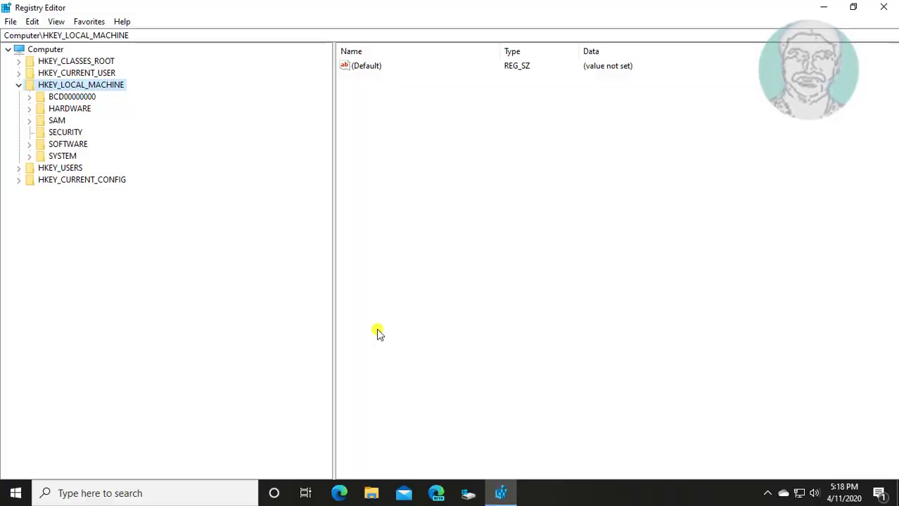
pyautogui.moveTo(241, 135)
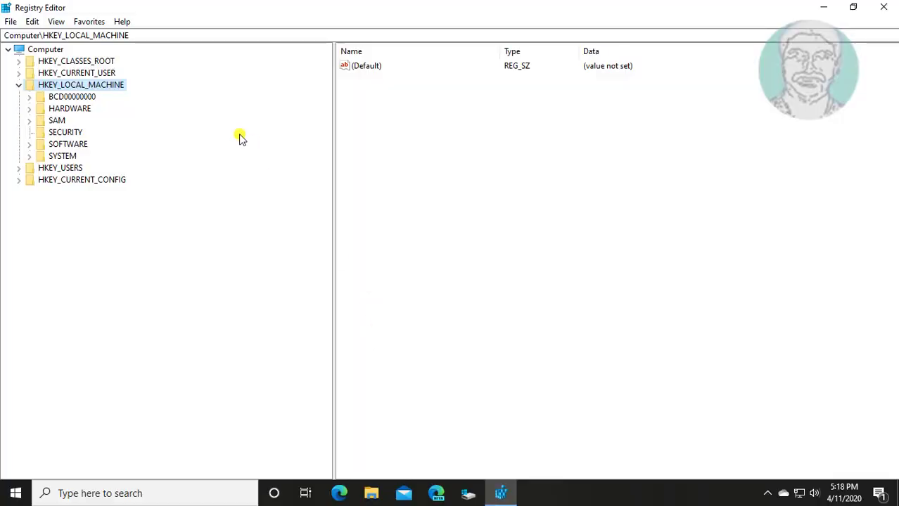
# Expand HKEY_LOCAL_MACHINE > SOFTWARE > Microsoft in the tree and drill into the Windows key
pyautogui.click(18, 84)
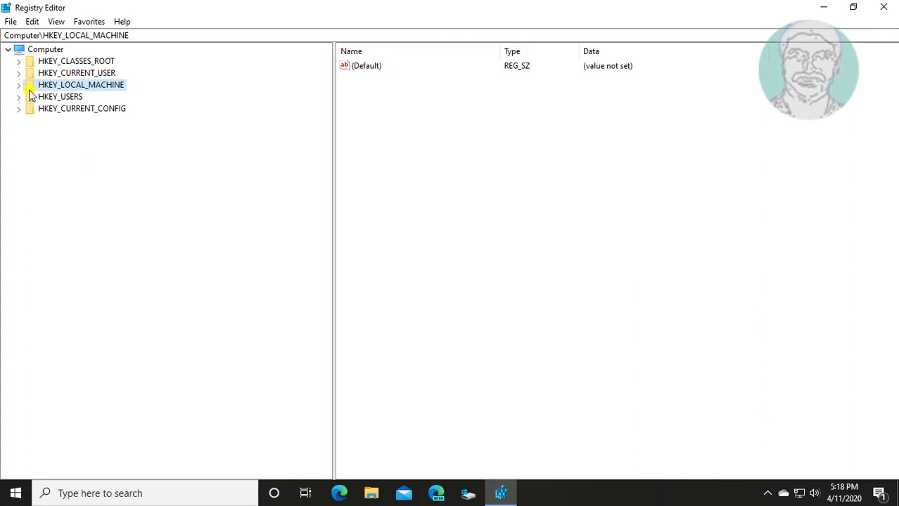
pyautogui.click(69, 143)
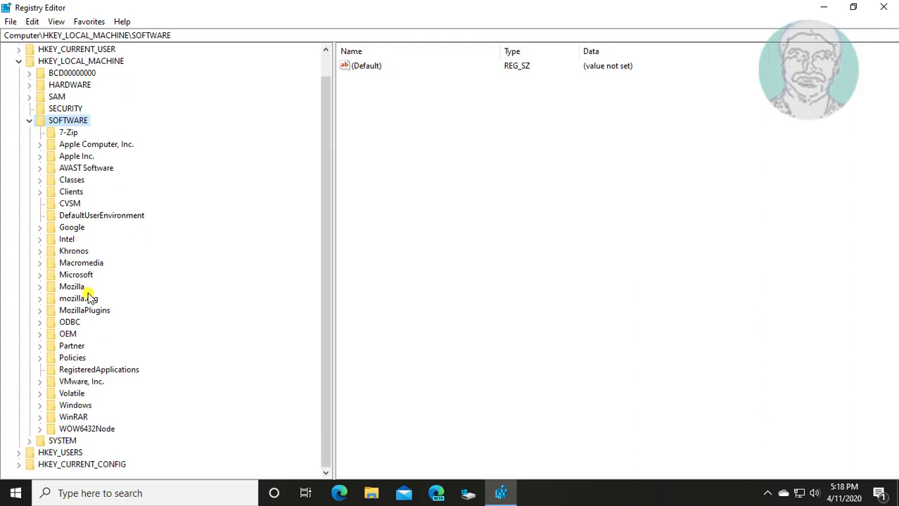
pyautogui.click(76, 274)
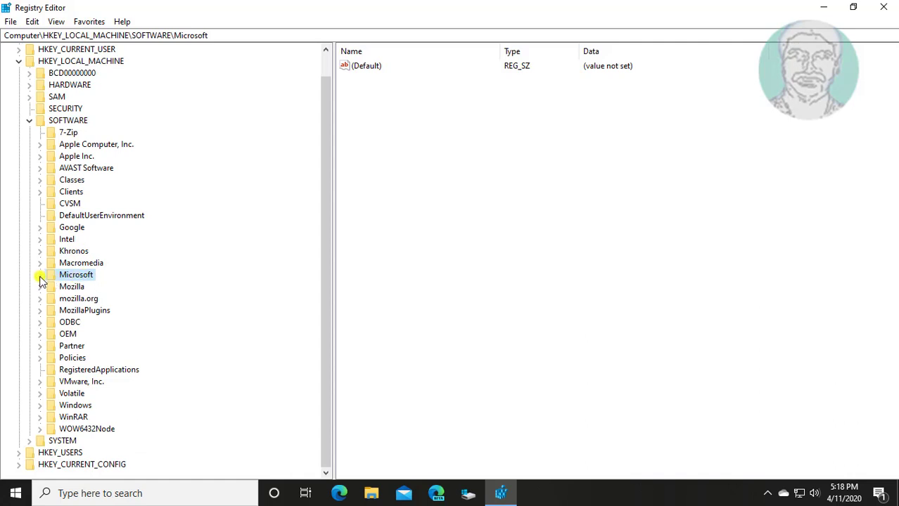
pyautogui.click(41, 274)
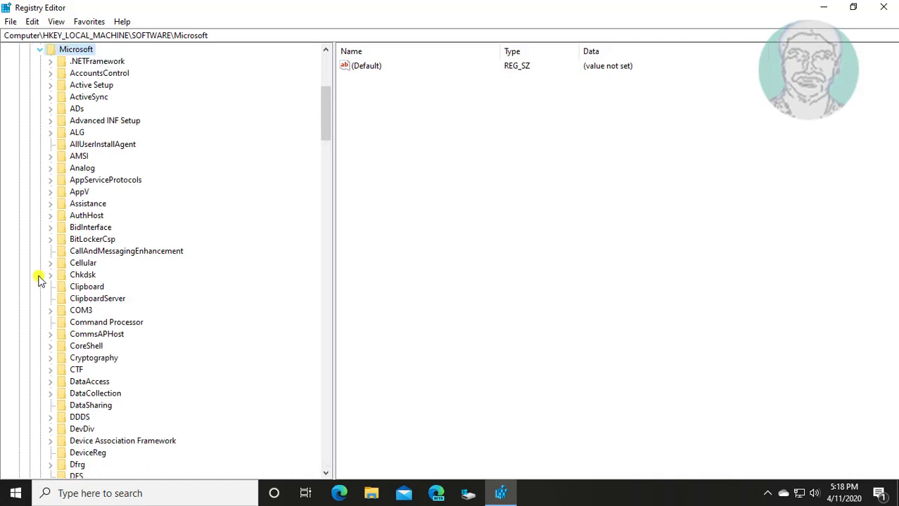
pyautogui.scroll(-3)
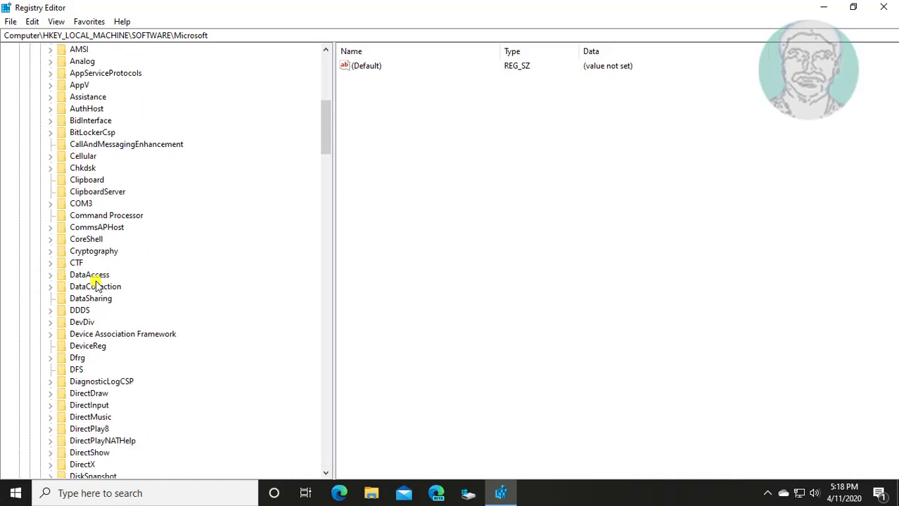
pyautogui.scroll(-3)
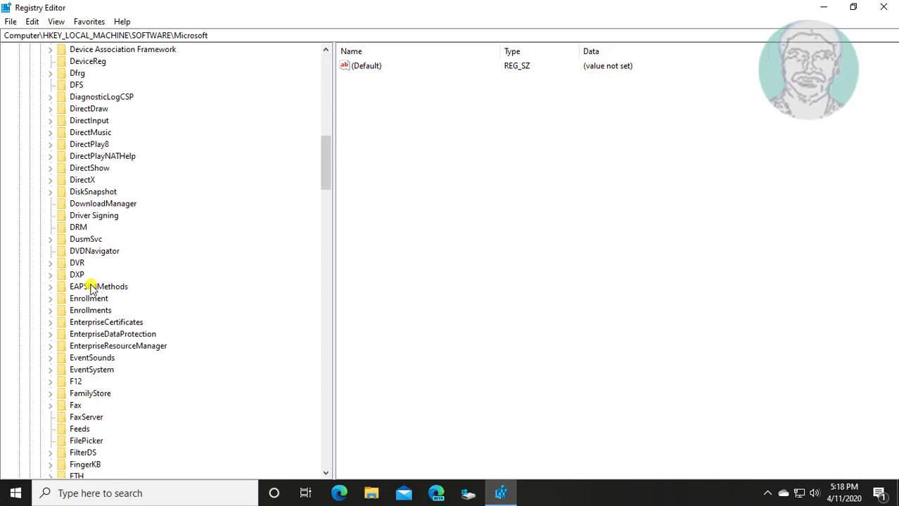
pyautogui.scroll(-3)
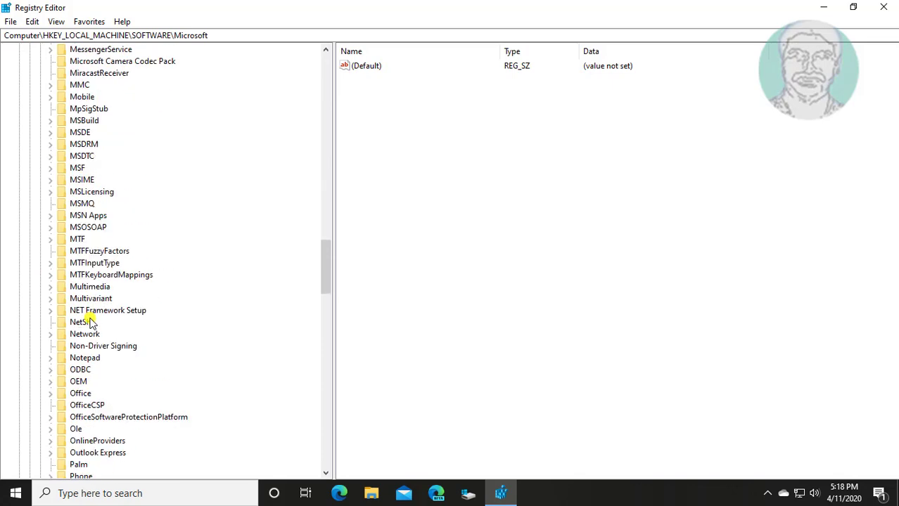
pyautogui.scroll(-3)
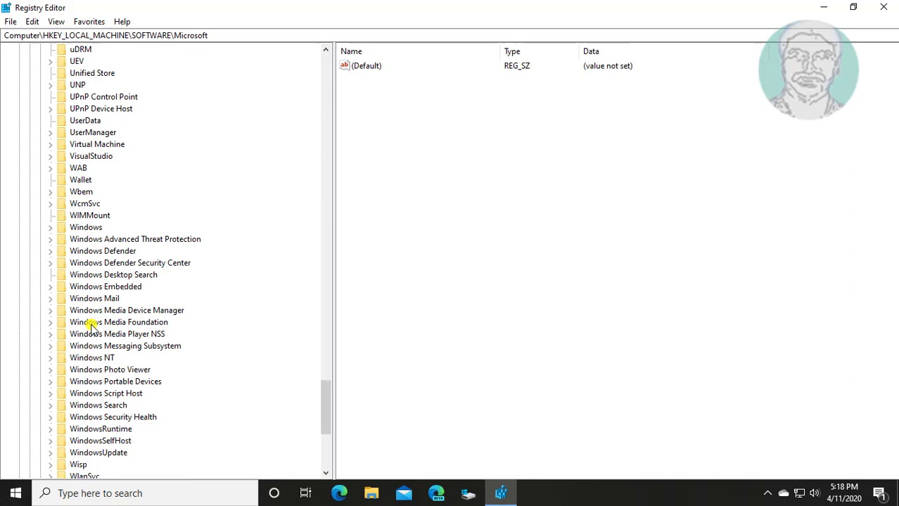
pyautogui.scroll(-3)
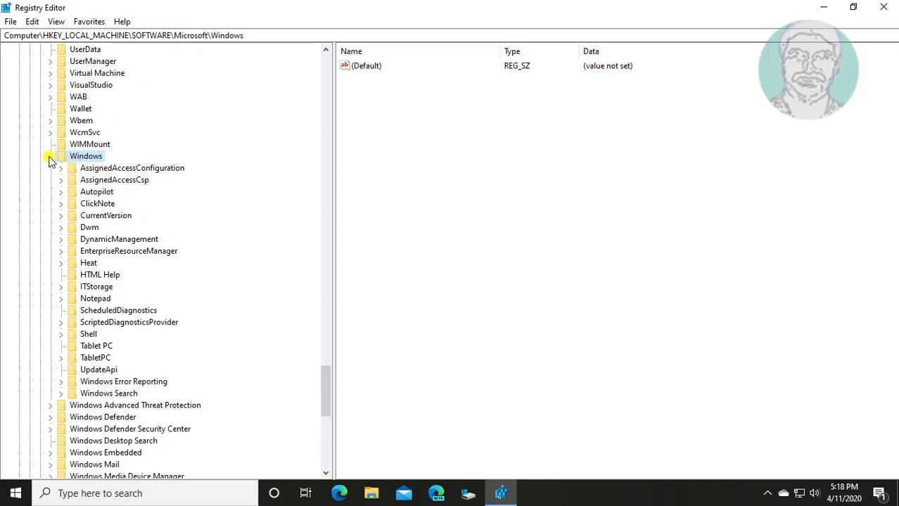
pyautogui.click(105, 215)
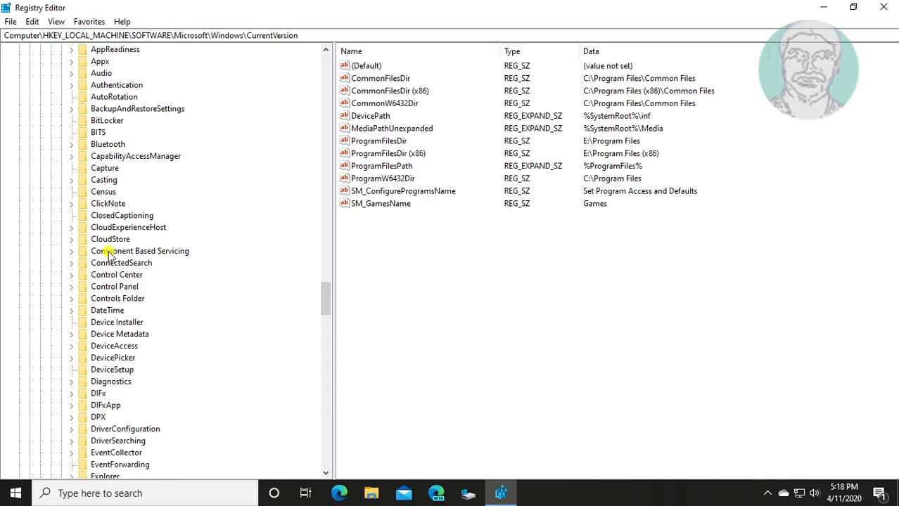
# Go to CurrentVersion\Policies, expand it and select the Explorer subkey
pyautogui.scroll(-3)
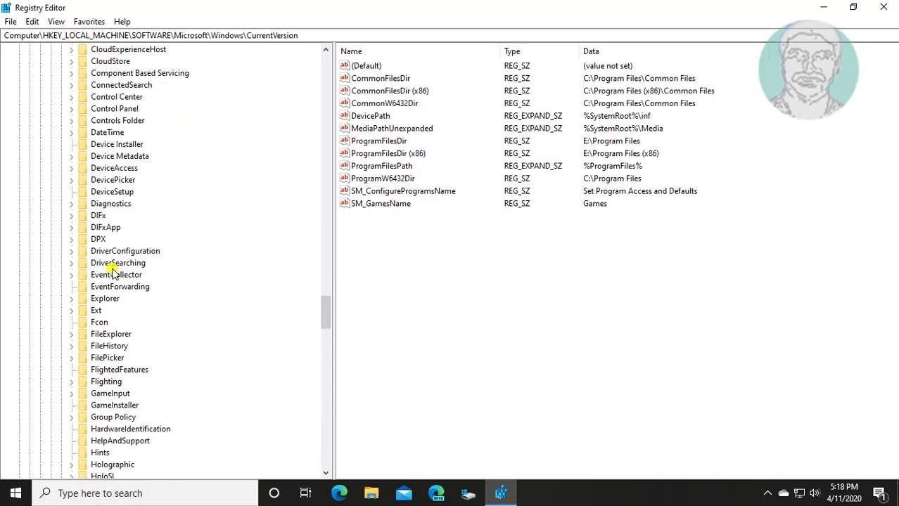
pyautogui.scroll(-3)
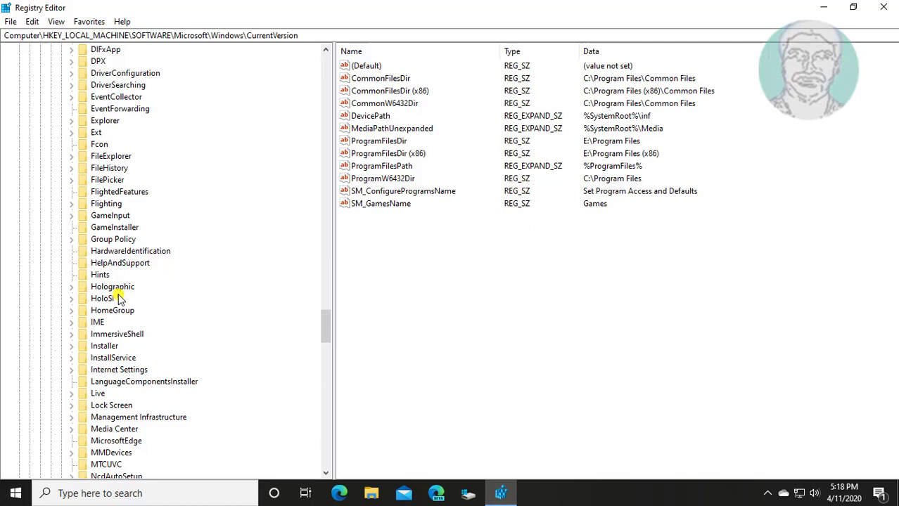
pyautogui.scroll(-3)
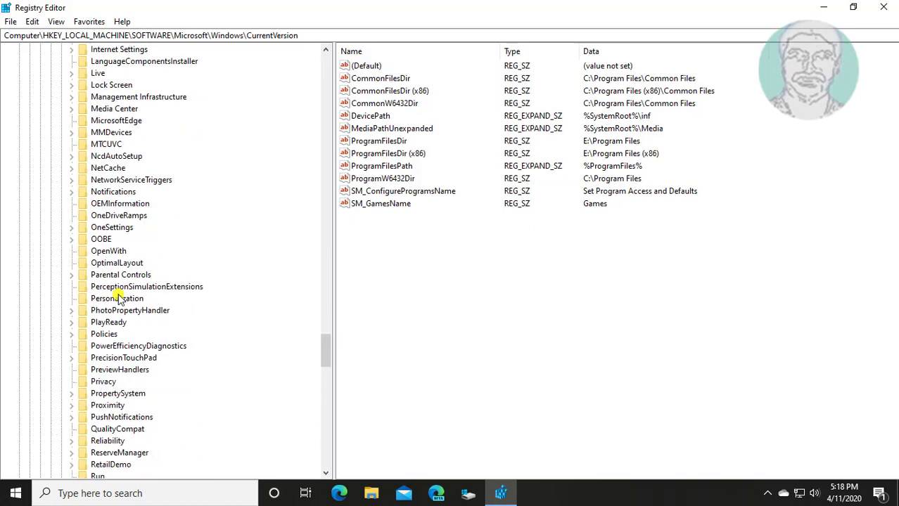
pyautogui.scroll(-3)
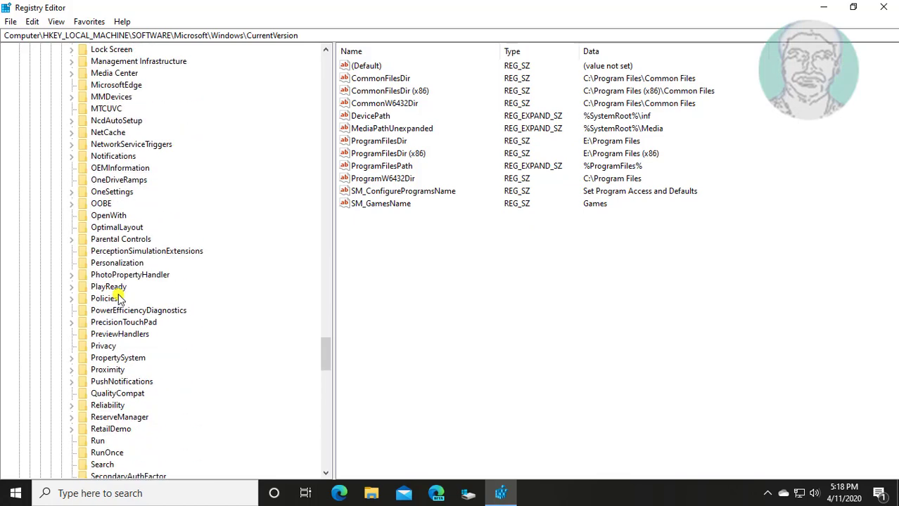
pyautogui.click(104, 299)
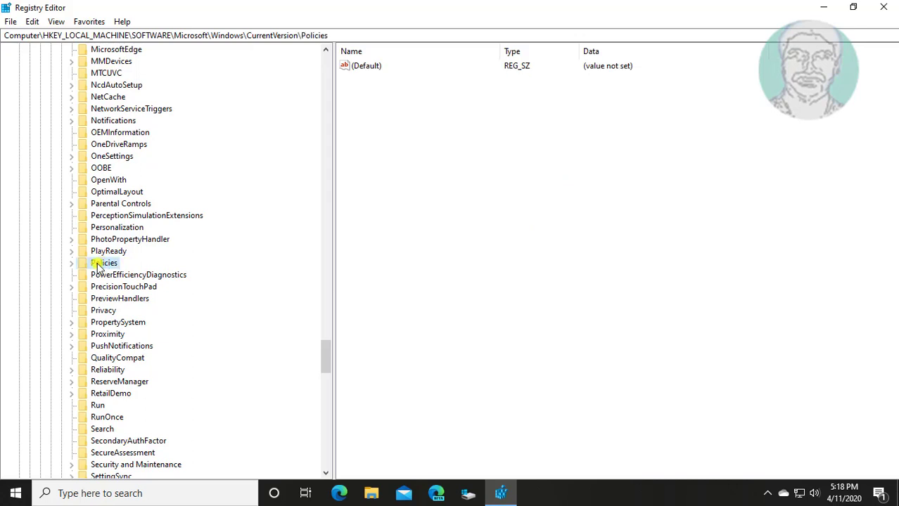
pyautogui.click(71, 262)
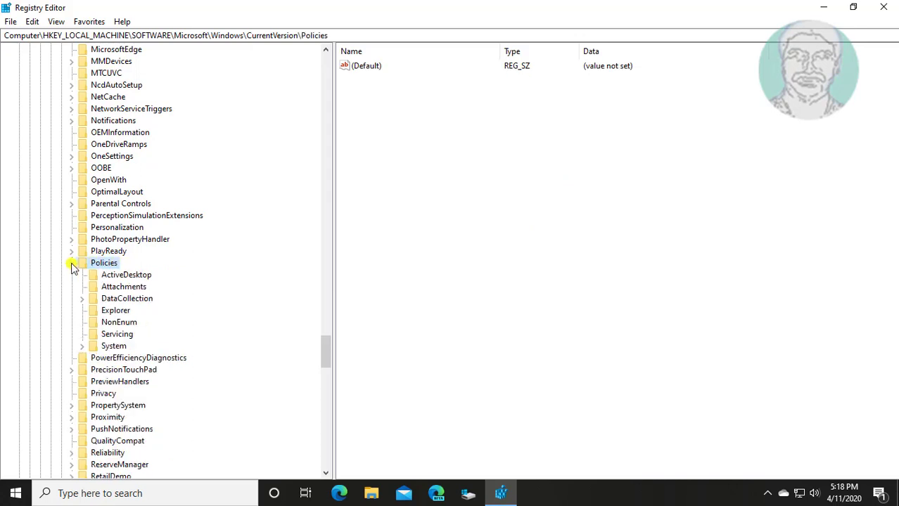
pyautogui.click(71, 262)
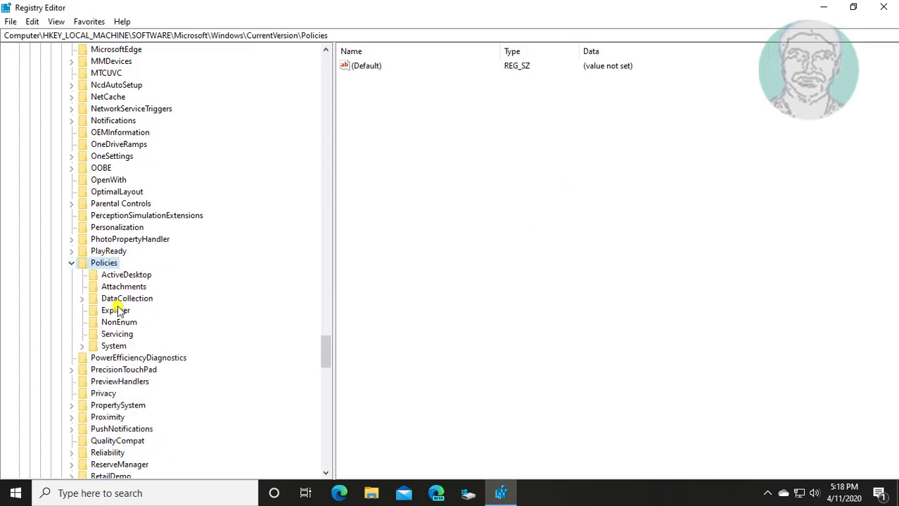
pyautogui.click(115, 311)
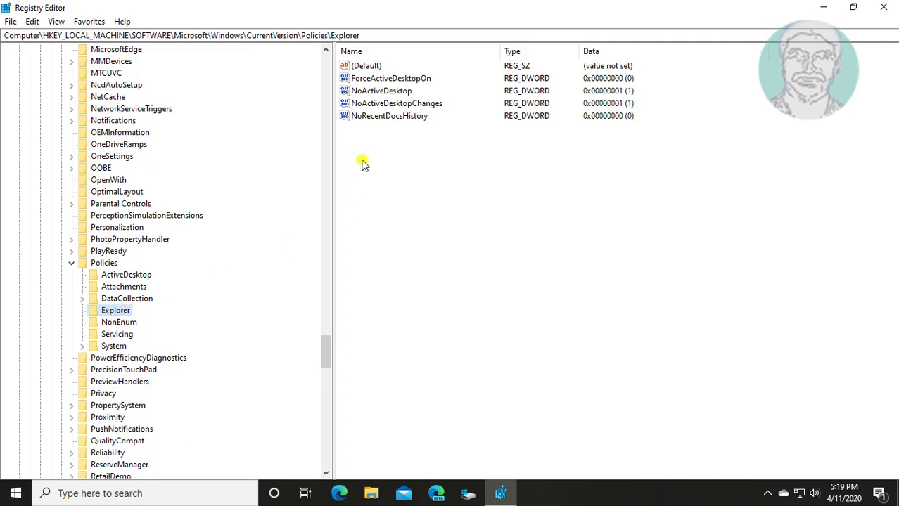
# Create a new DWORD (32-bit) value named ClearRecentDocsOnExit in the Explorer key
pyautogui.rightClick(362, 161)
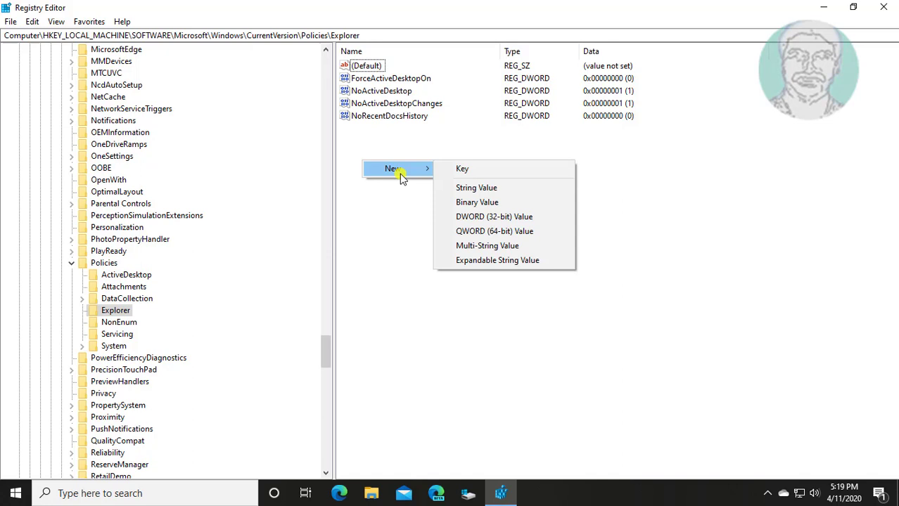
pyautogui.moveTo(516, 216)
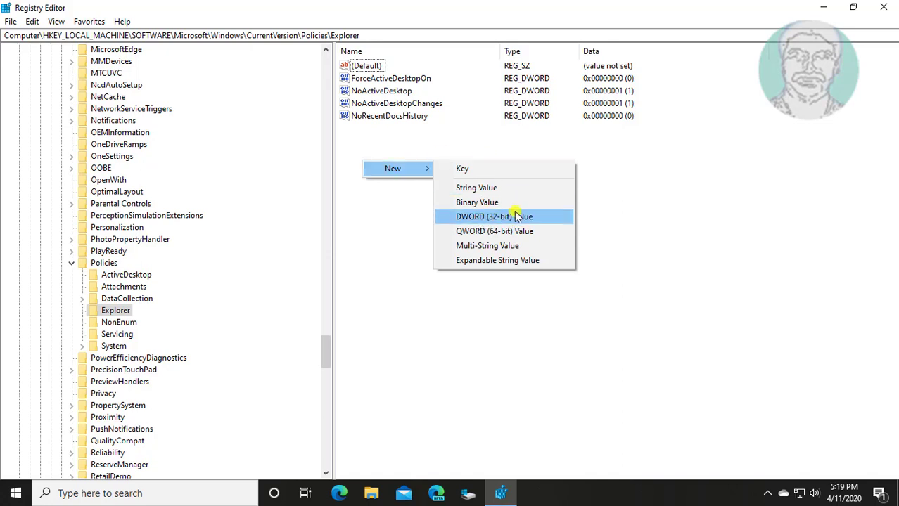
pyautogui.click(483, 217)
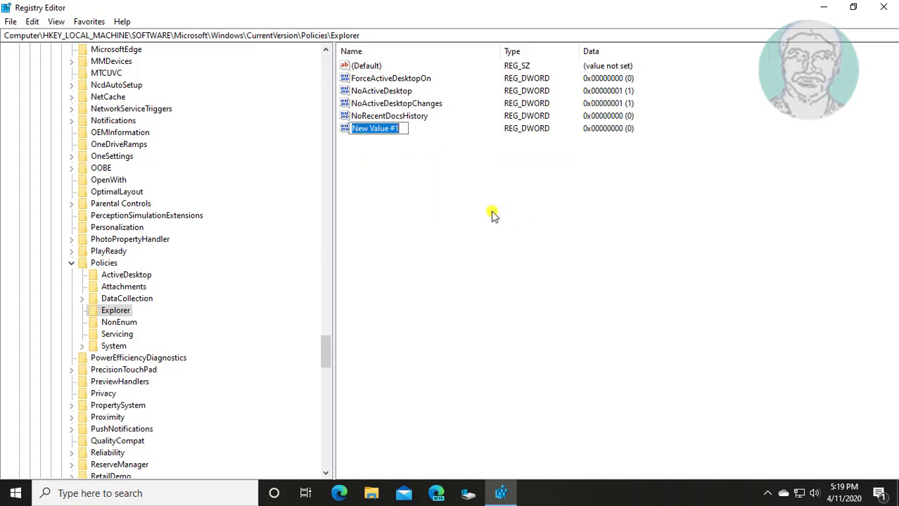
pyautogui.write('ClearRecentDocs')
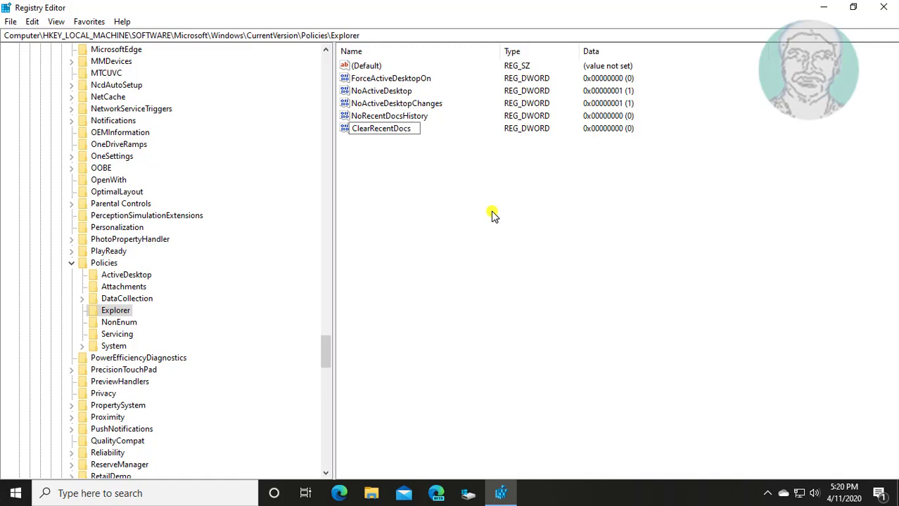
pyautogui.write('On')
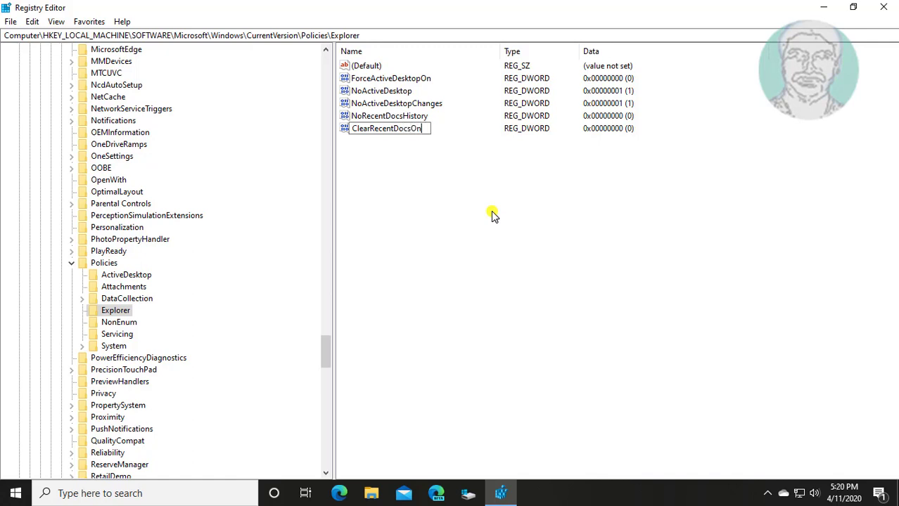
pyautogui.write('Exit')
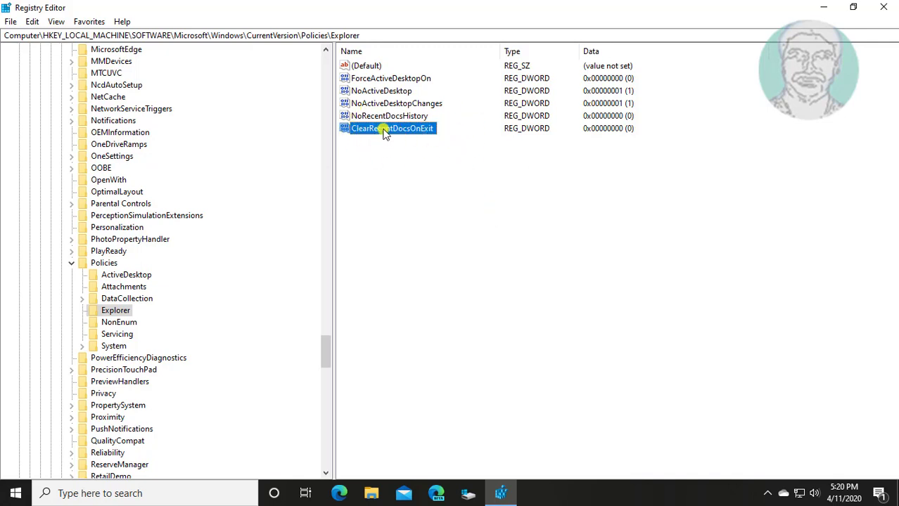
pyautogui.doubleClick(391, 128)
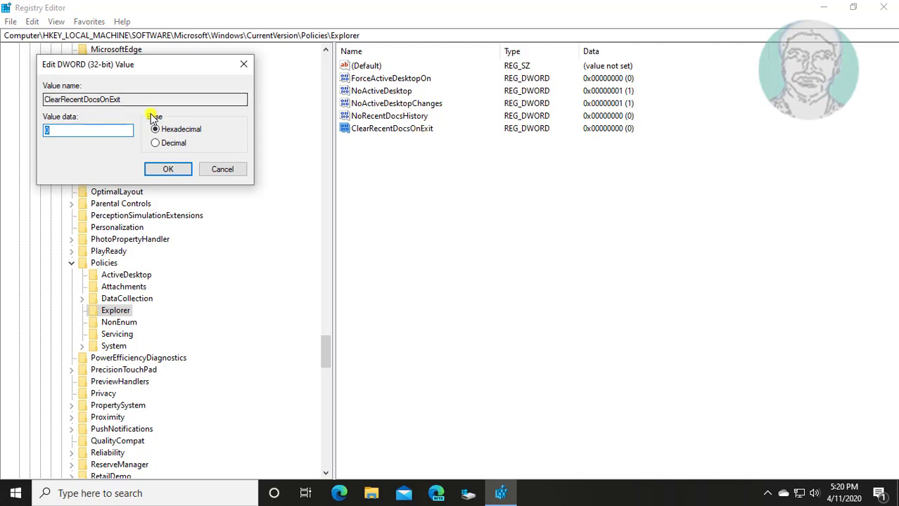
# Set ClearRecentDocsOnExit data to 1 and collapse the tree back to HKEY_LOCAL_MACHINE
pyautogui.write('1')
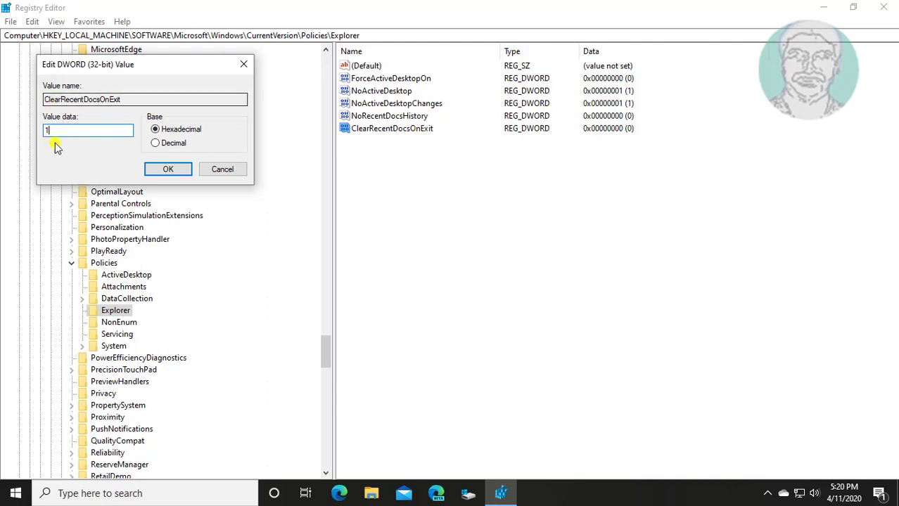
pyautogui.click(167, 169)
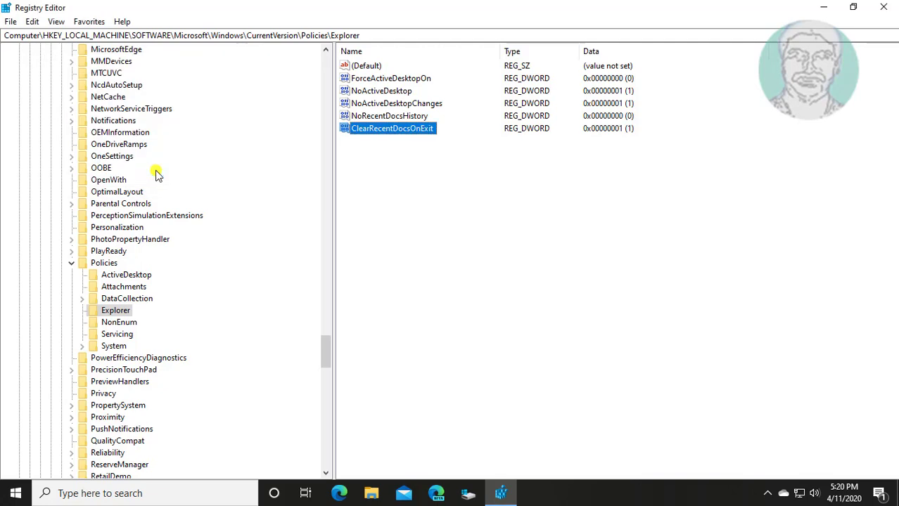
pyautogui.click(71, 262)
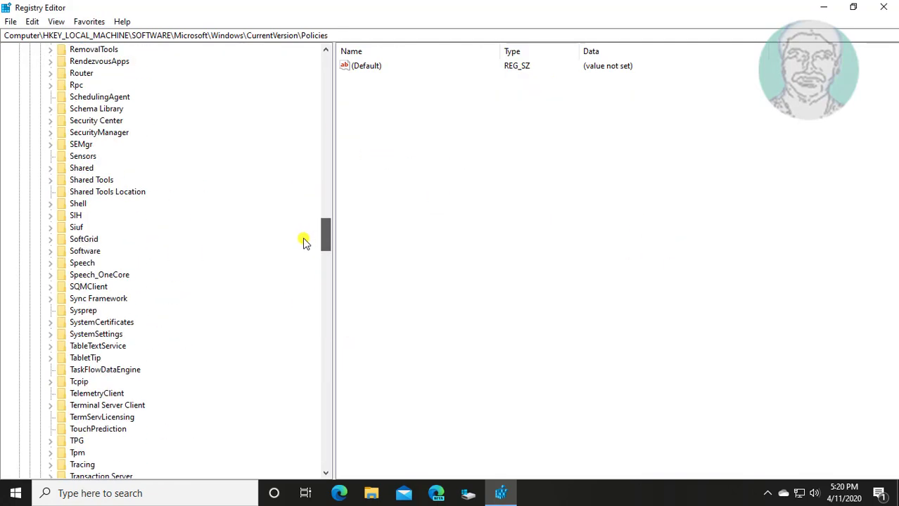
pyautogui.click(105, 310)
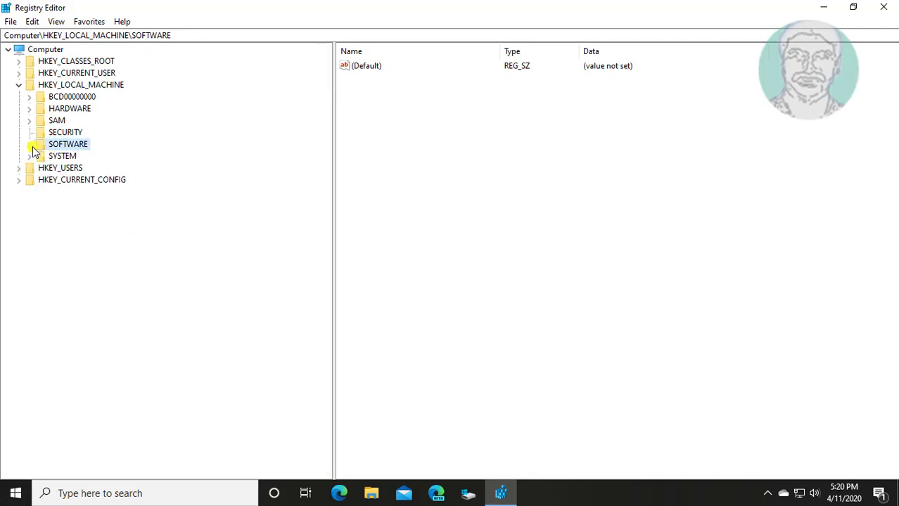
pyautogui.click(18, 85)
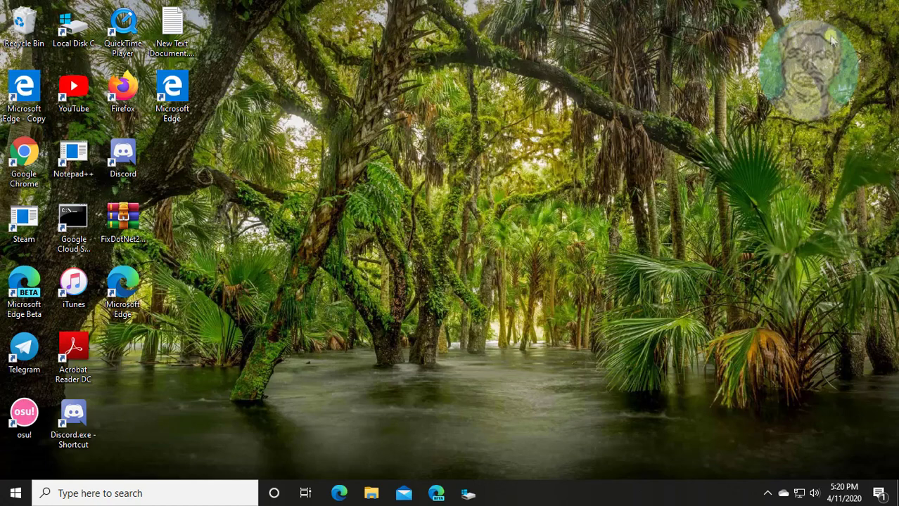
# Open Run from the Start button's quick-access menu to confirm its history is empty
pyautogui.click(15, 493)
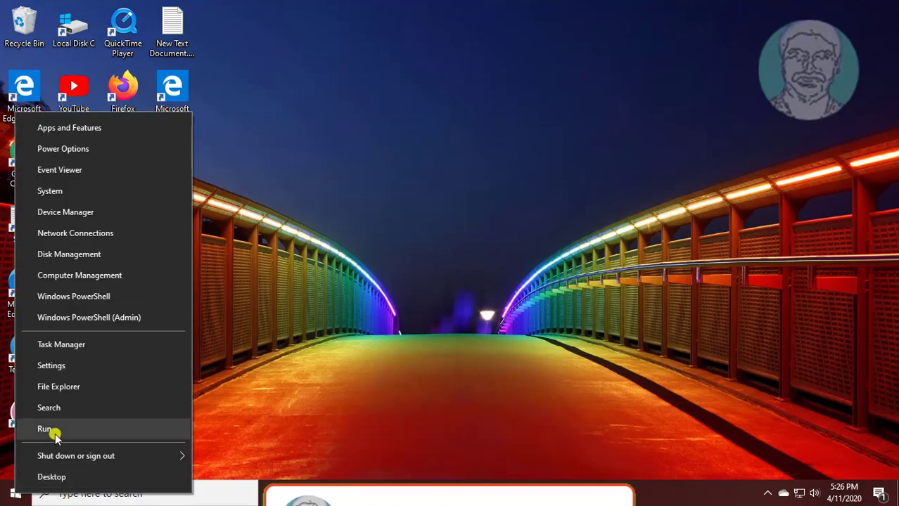
pyautogui.click(44, 428)
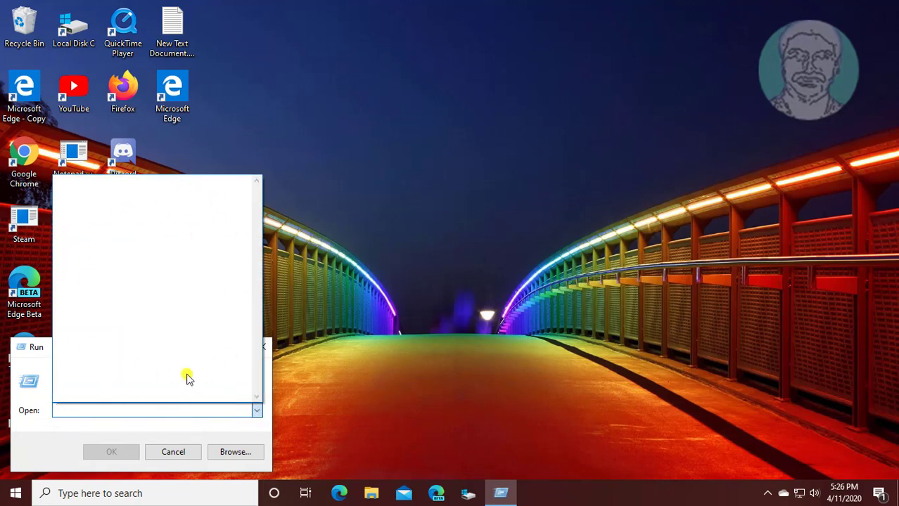
pyautogui.moveTo(333, 408)
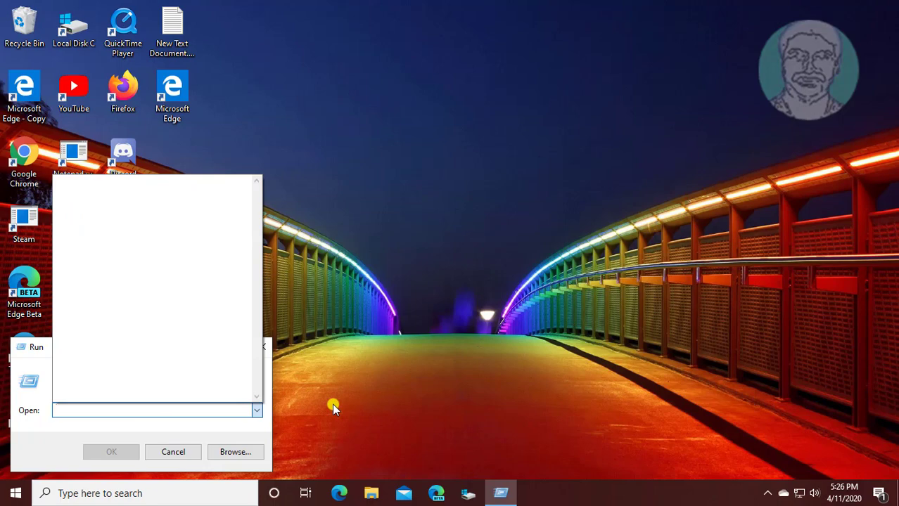